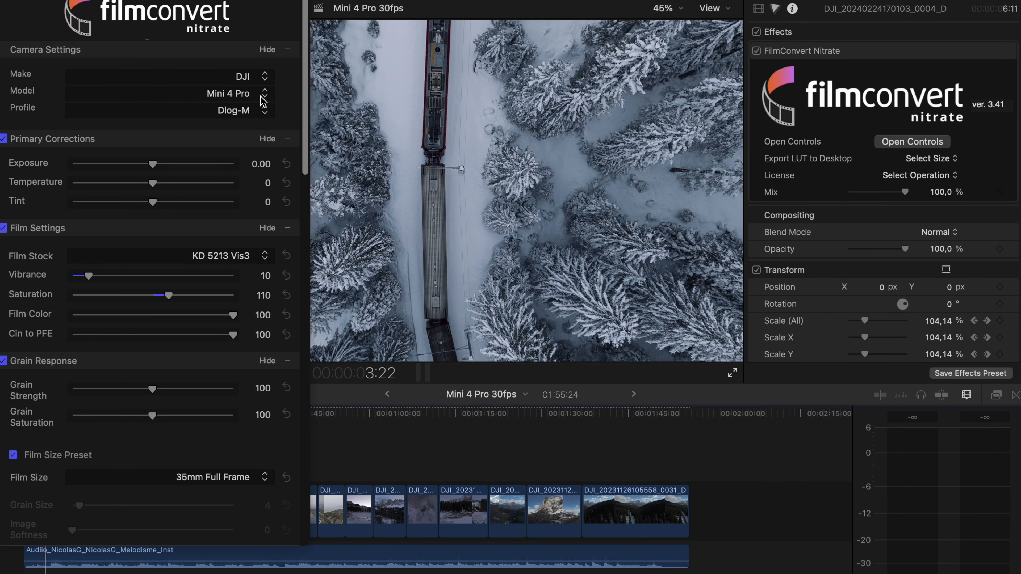
{"action": "mouse_move", "coordinate": [178, 121]}
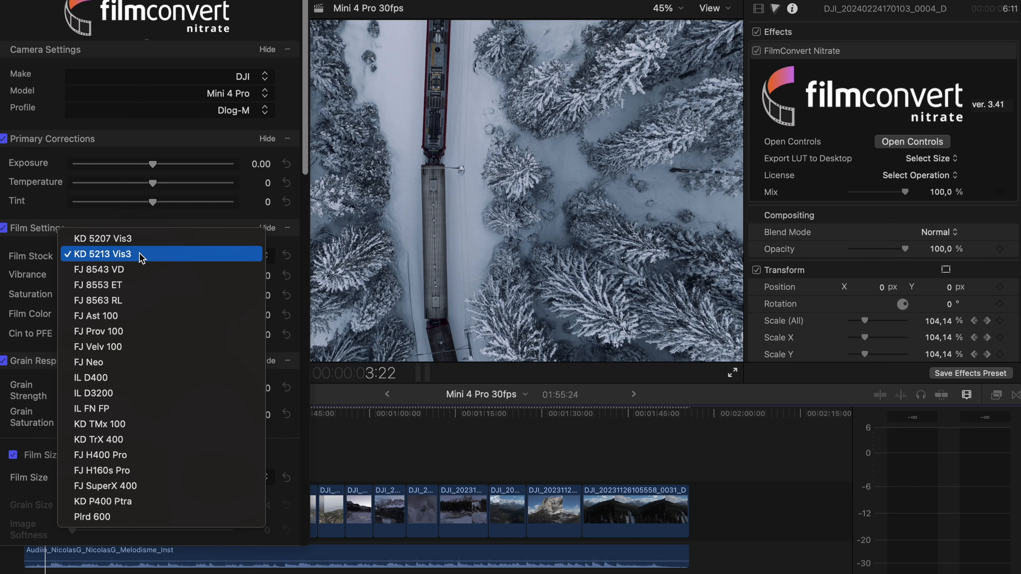
{"action": "mouse_move", "coordinate": [101, 259]}
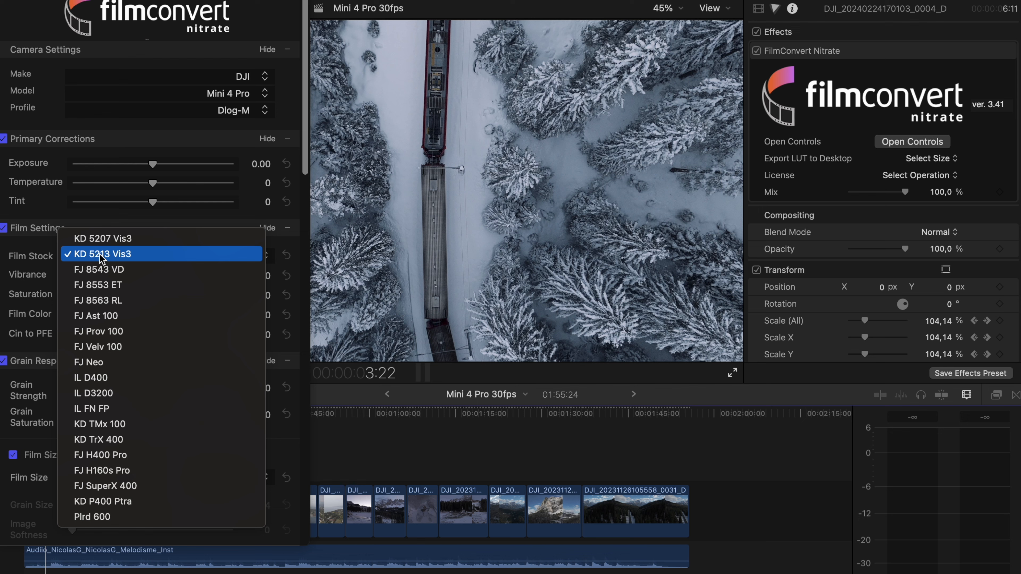
{"action": "mouse_move", "coordinate": [34, 68]}
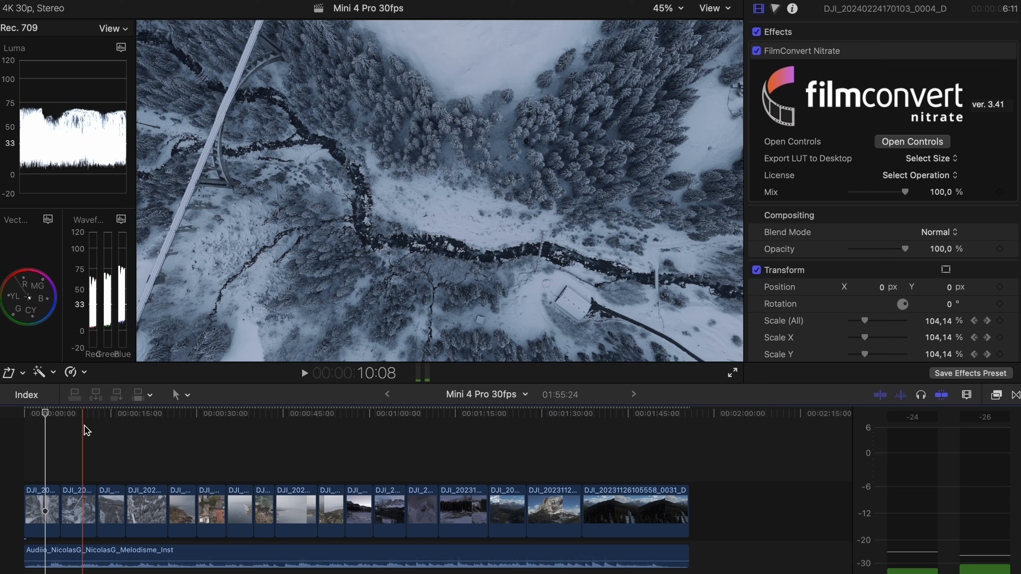
Preview the train crossing the bridge and bring up its FilmConvert Nitrate controls.
{"action": "left_click", "coordinate": [137, 414]}
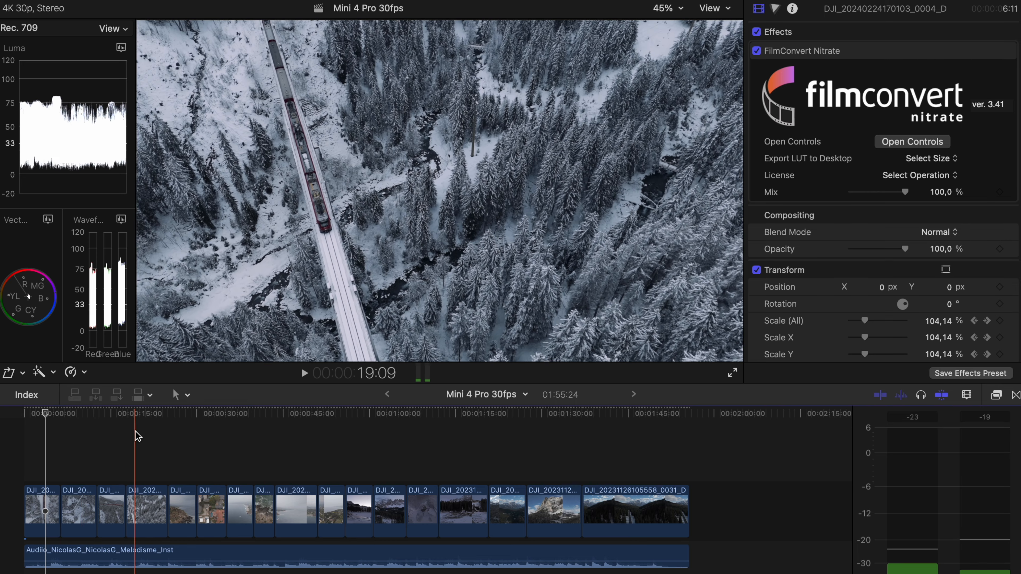
{"action": "left_click", "coordinate": [913, 142]}
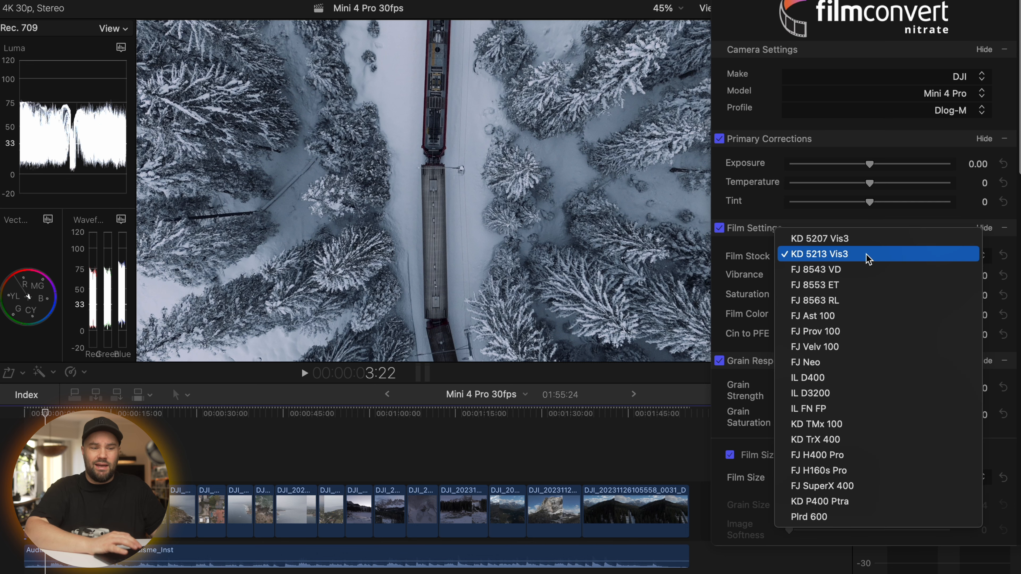
Compare FJ Neo and Plrd 600 stocks on the train clip, then keep KD 5213 Vis3.
{"action": "left_click", "coordinate": [809, 378]}
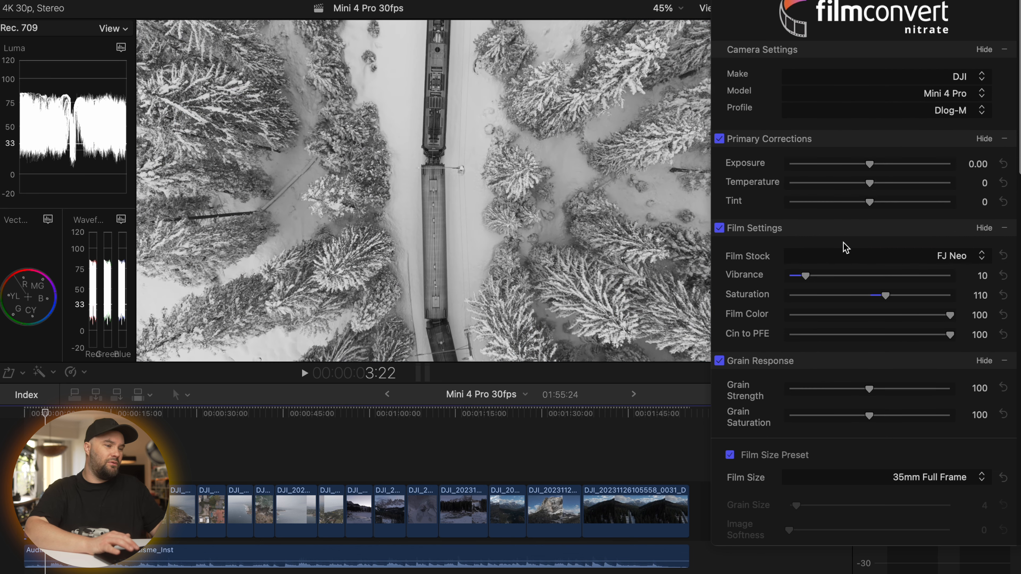
{"action": "left_click", "coordinate": [951, 256]}
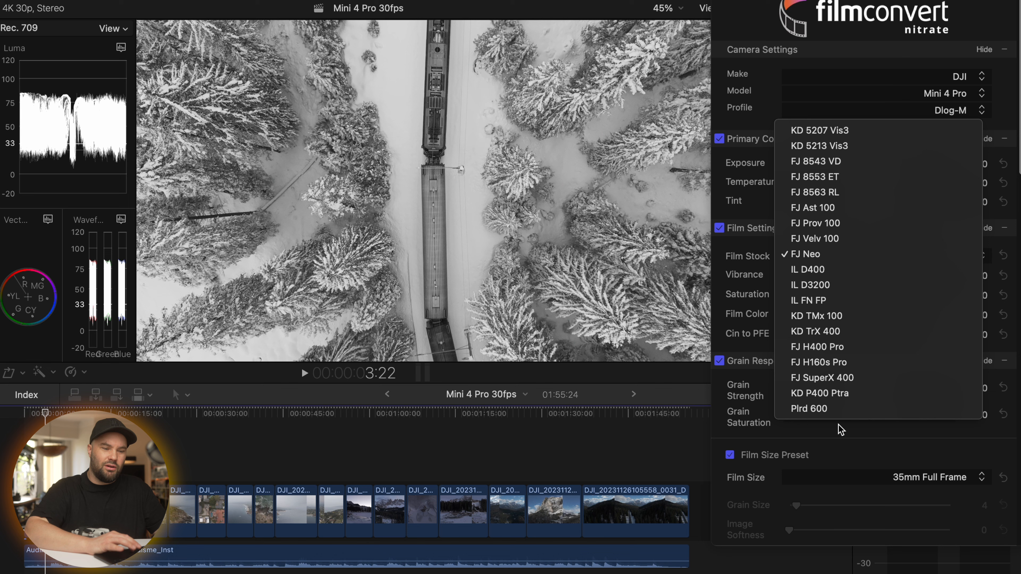
{"action": "left_click", "coordinate": [809, 409]}
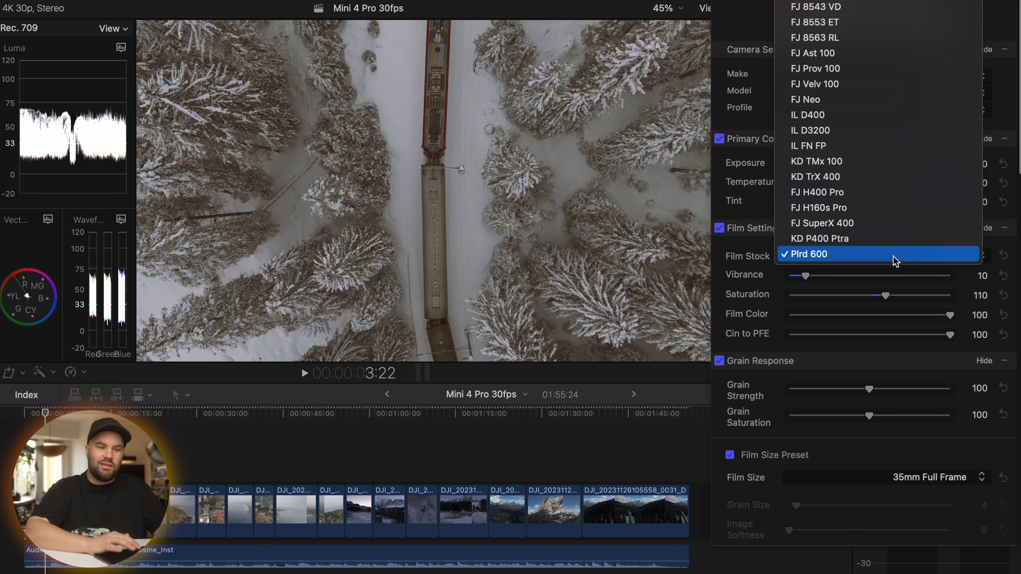
{"action": "mouse_move", "coordinate": [883, 37]}
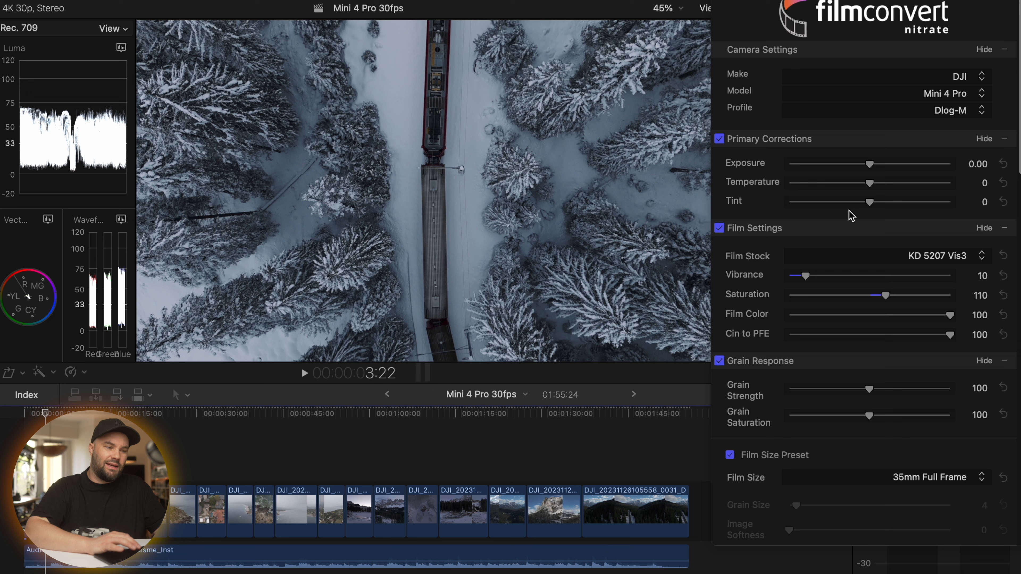
{"action": "left_click", "coordinate": [945, 255]}
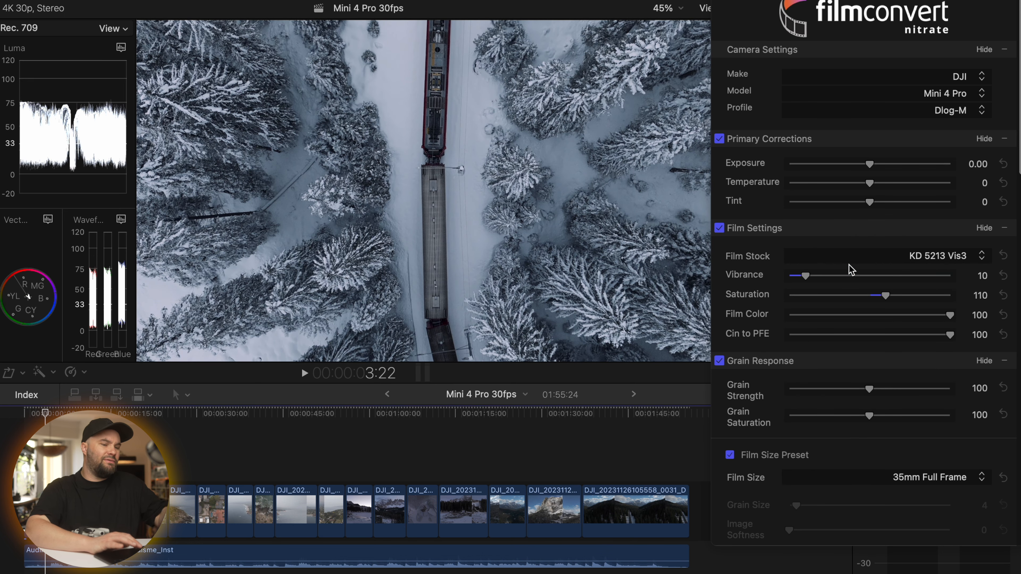
Set the train clip's Film Size to 16mm for coarser grain.
{"action": "scroll", "scroll_direction": "down", "scroll_amount": 3}
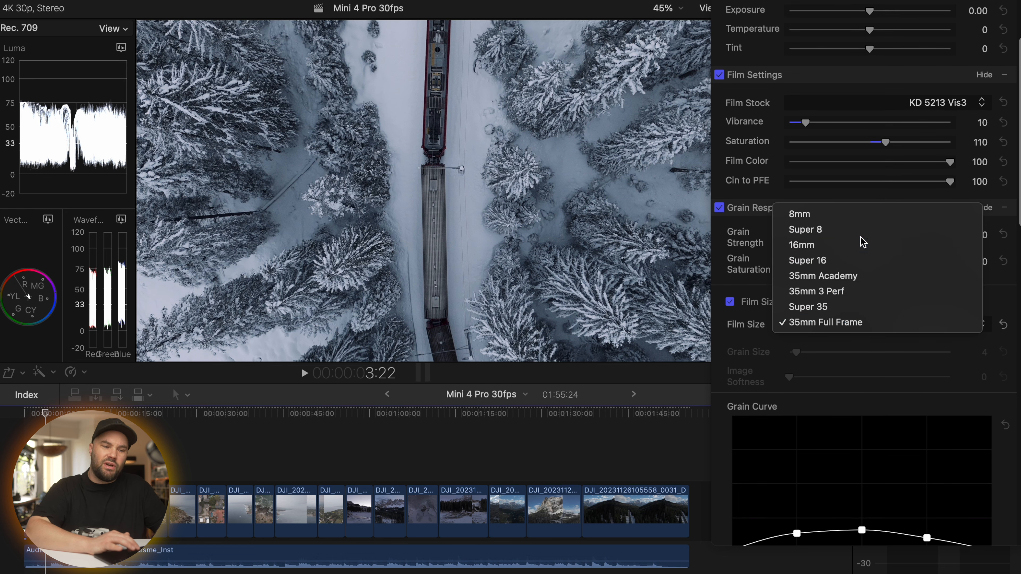
{"action": "left_click", "coordinate": [801, 245]}
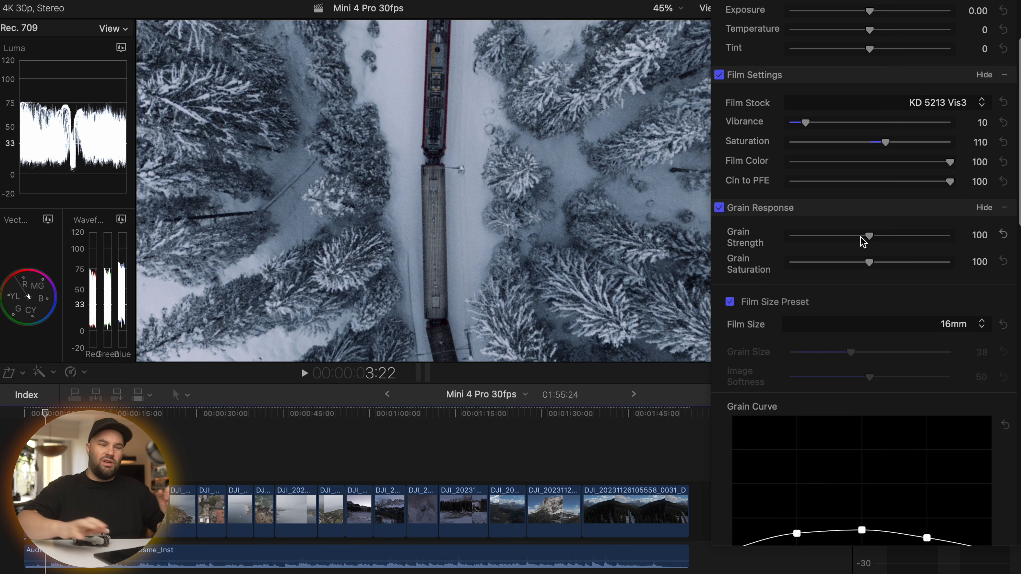
{"action": "left_click", "coordinate": [953, 324]}
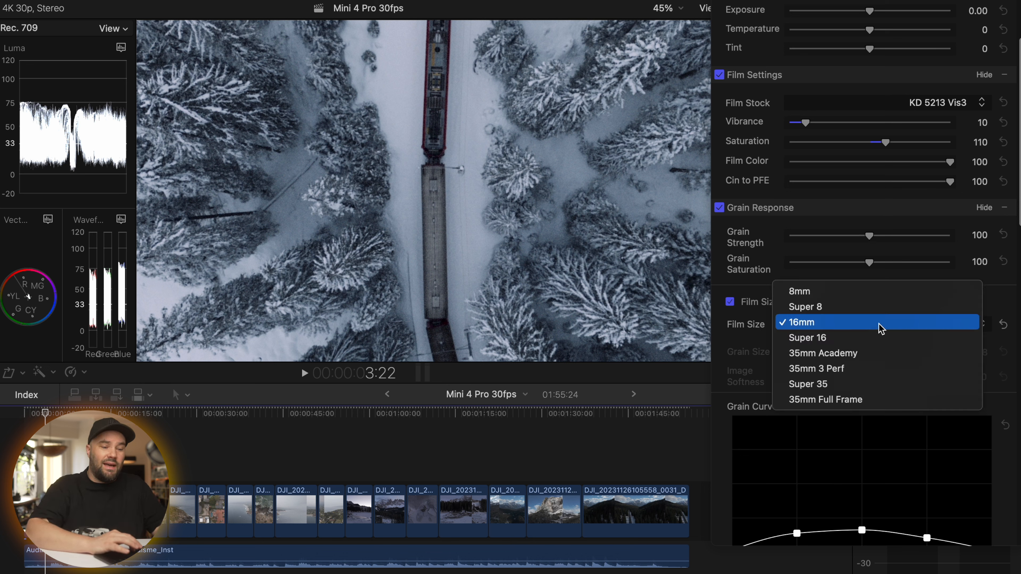
{"action": "left_click", "coordinate": [825, 399]}
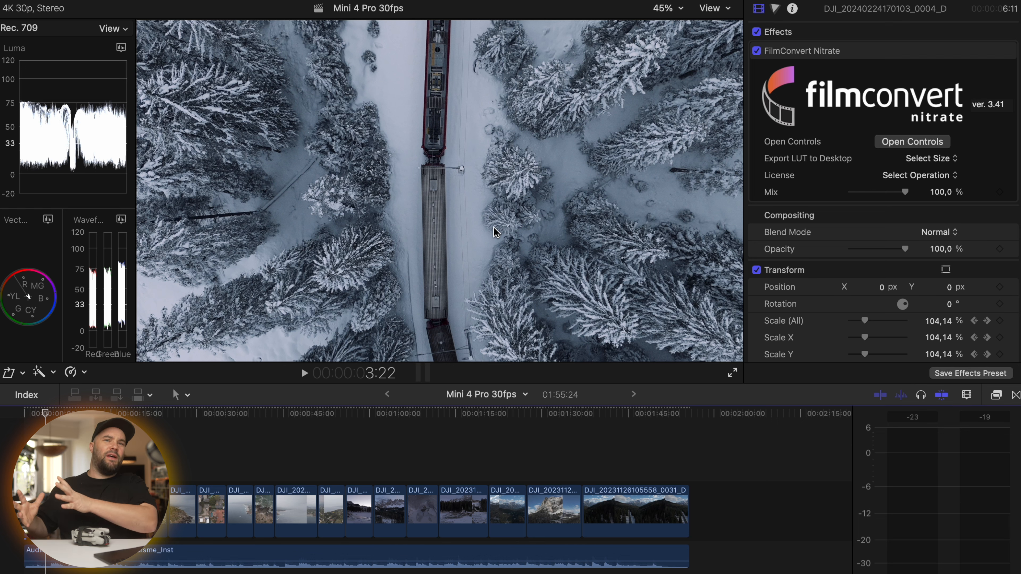
Move the playhead to the coastal headland shot.
{"action": "left_click", "coordinate": [202, 413]}
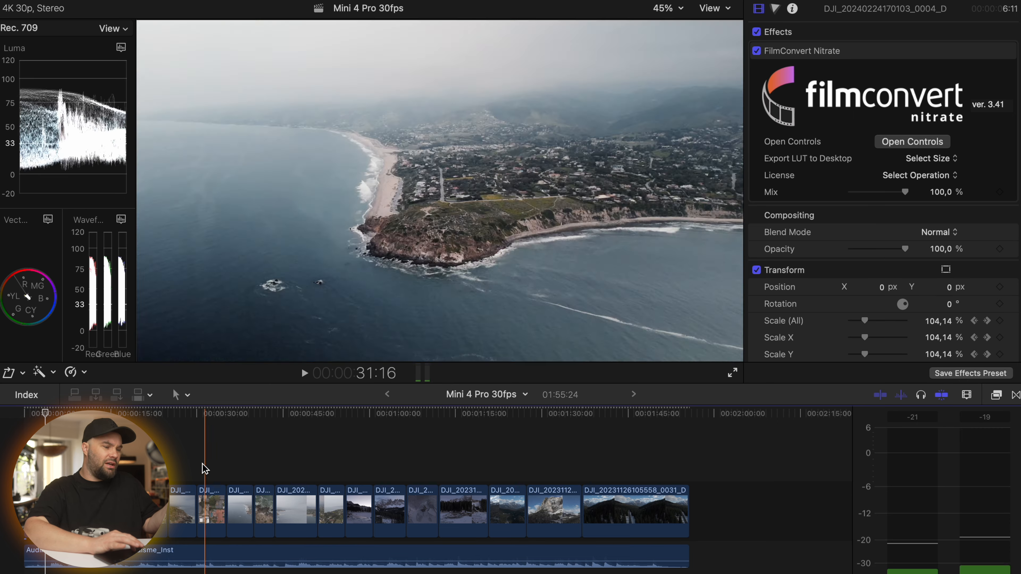
Preview the rocky shoreline, move to the wide headland shot and inspect its grade.
{"action": "left_click", "coordinate": [249, 414]}
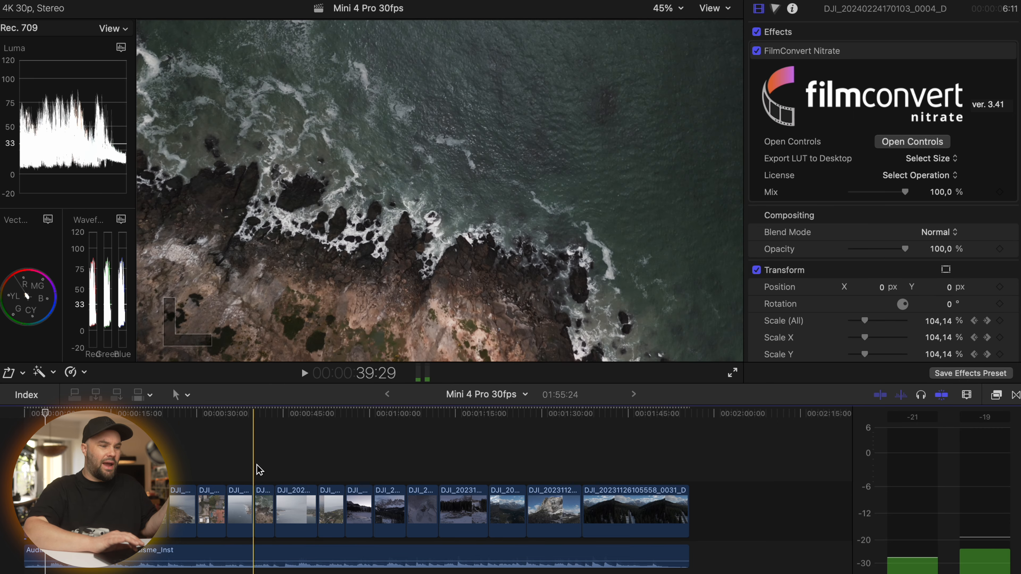
{"action": "left_click", "coordinate": [296, 462]}
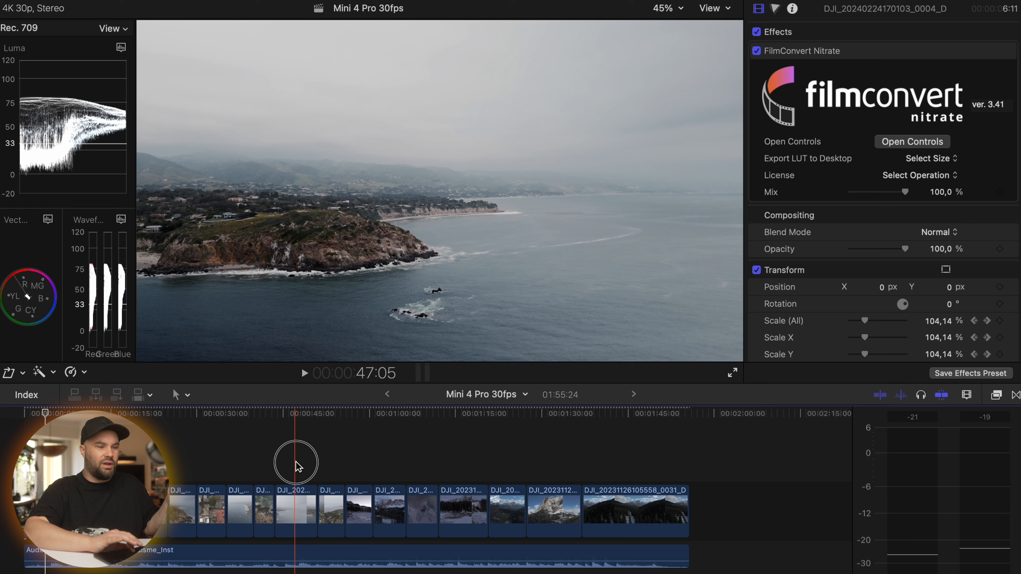
{"action": "left_click", "coordinate": [912, 142]}
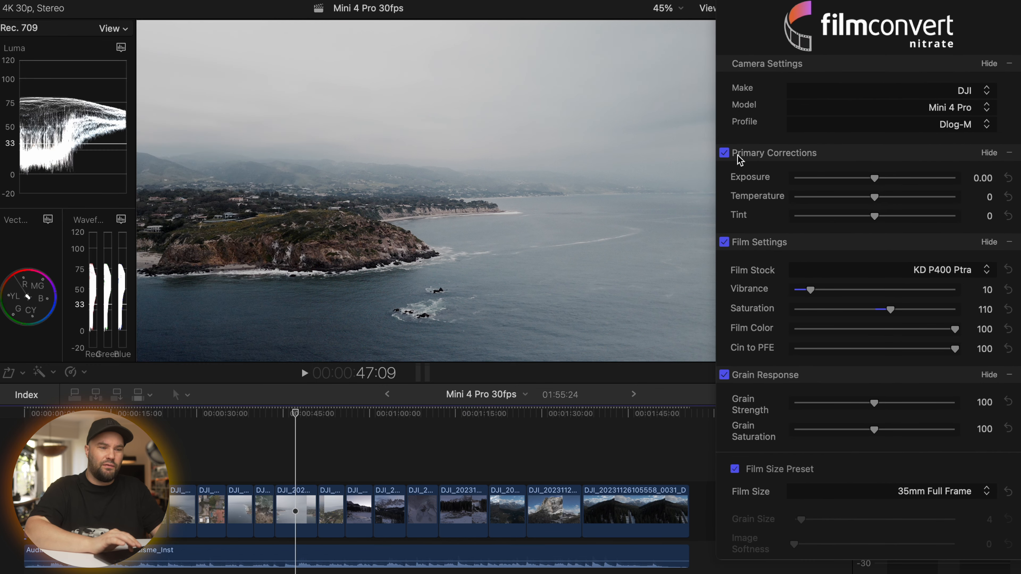
Toggle the KD P400 Ptra film emulation off and on to compare, leaving it enabled.
{"action": "left_click", "coordinate": [724, 243]}
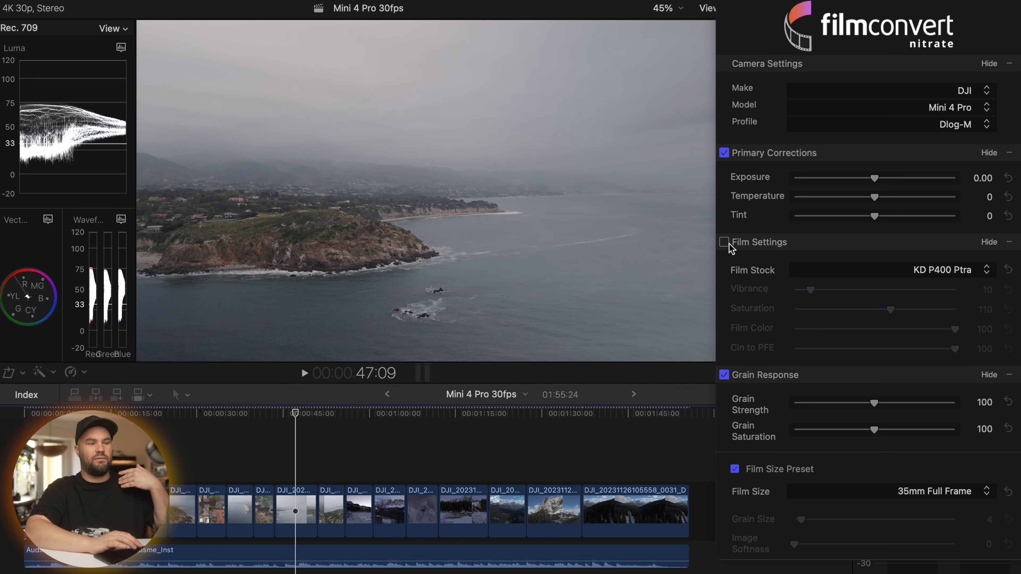
{"action": "left_click", "coordinate": [724, 242]}
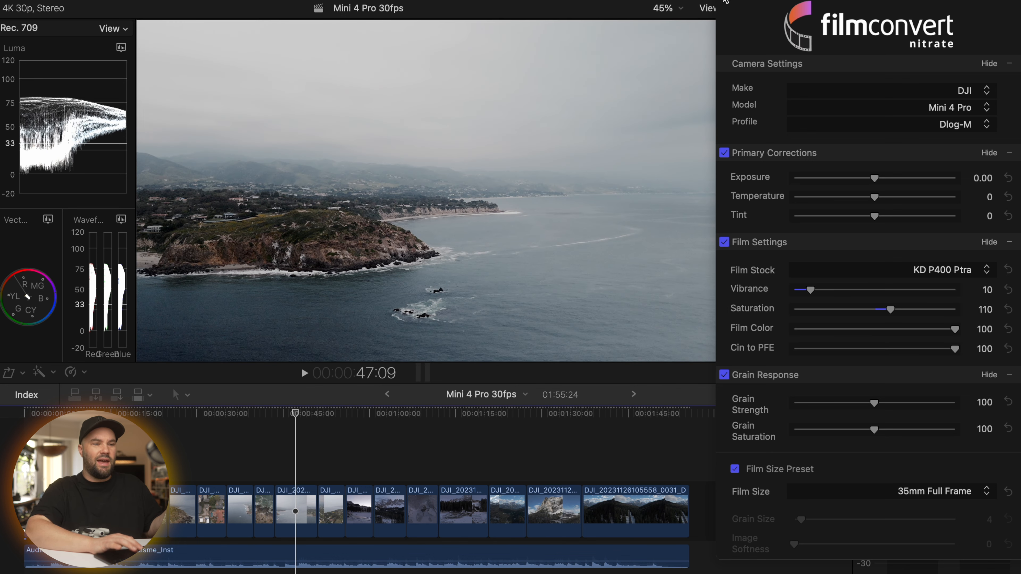
{"action": "left_click", "coordinate": [664, 8]}
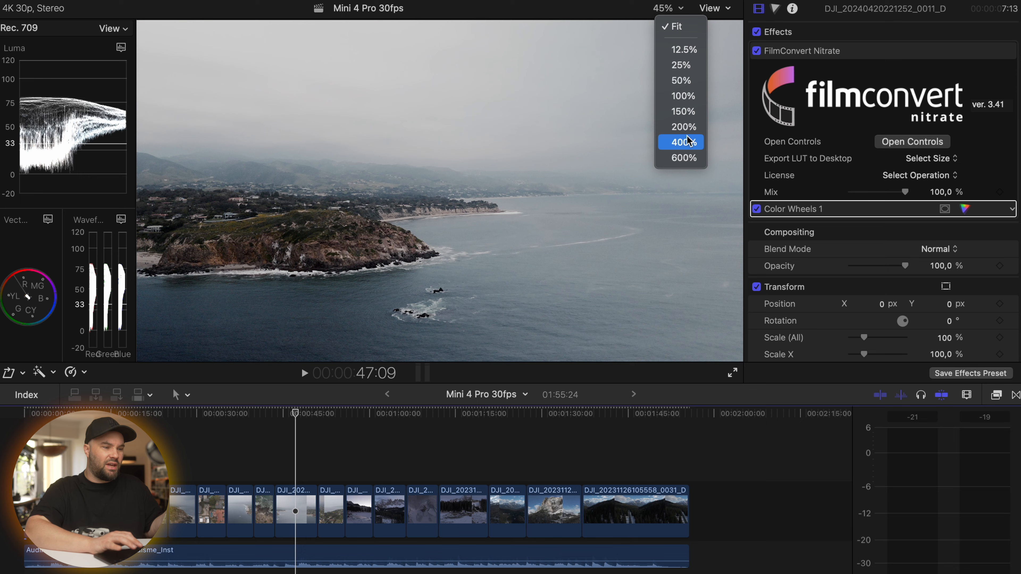
Magnify the headland clip and play it twice to examine the film grain up close.
{"action": "left_click", "coordinate": [682, 142]}
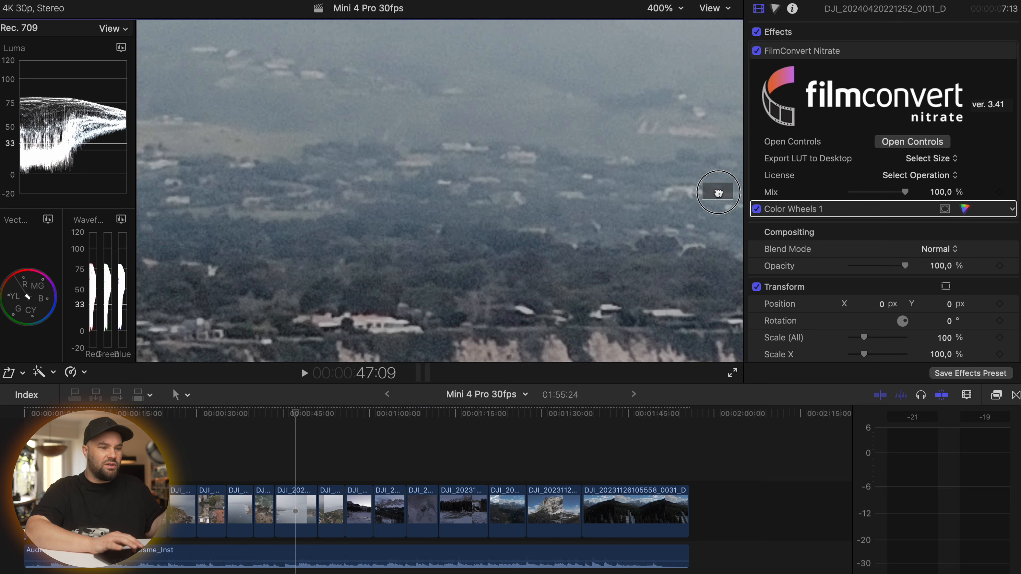
{"action": "left_click", "coordinate": [303, 373]}
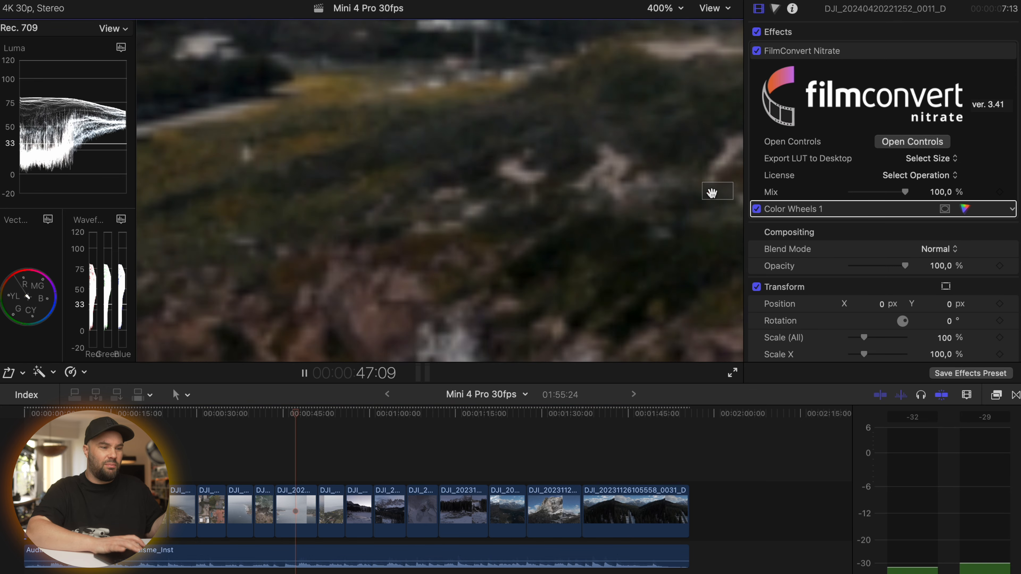
{"action": "left_click", "coordinate": [709, 8]}
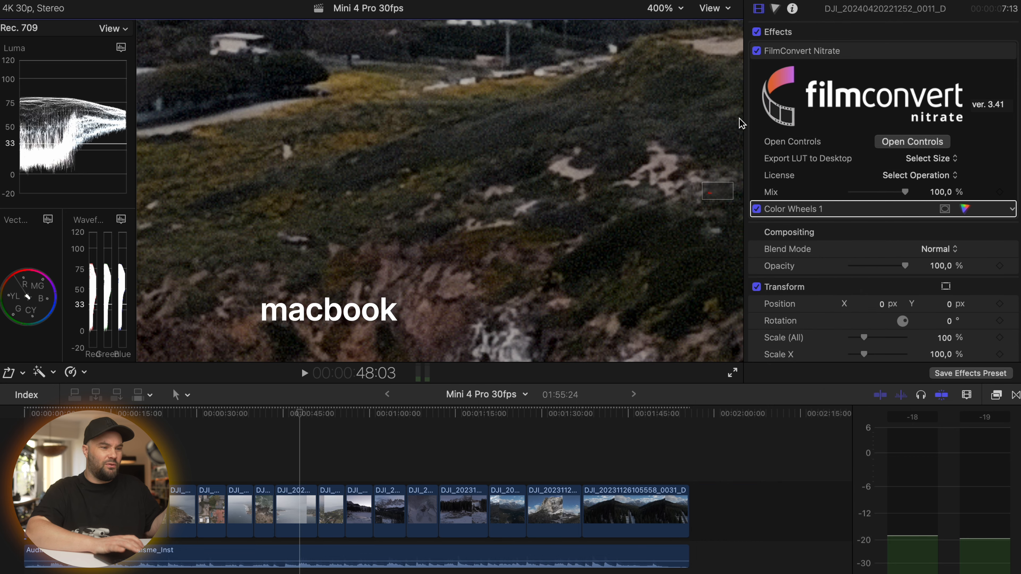
{"action": "left_click", "coordinate": [303, 373]}
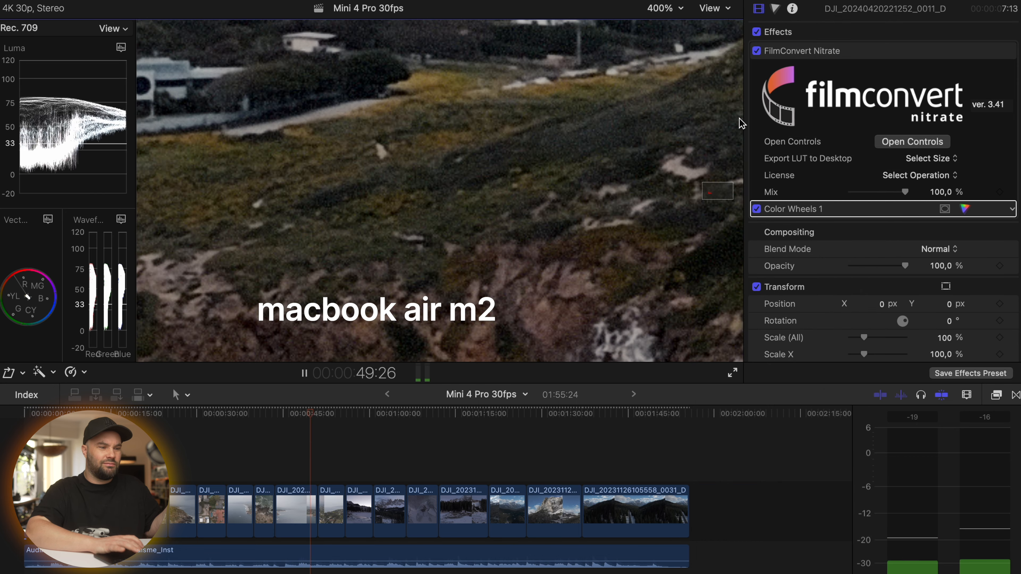
{"action": "left_click", "coordinate": [711, 8]}
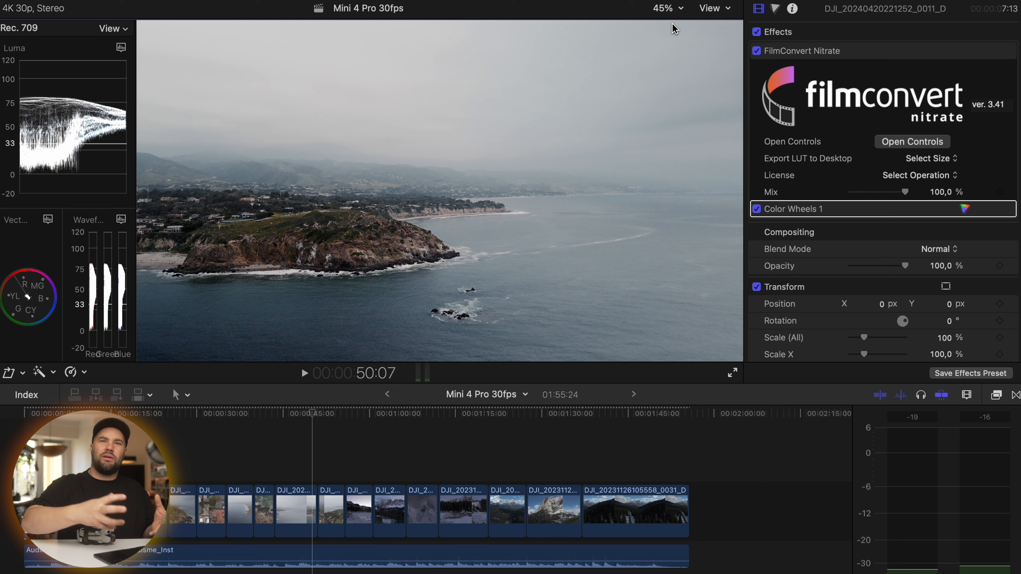
{"action": "mouse_move", "coordinate": [363, 432]}
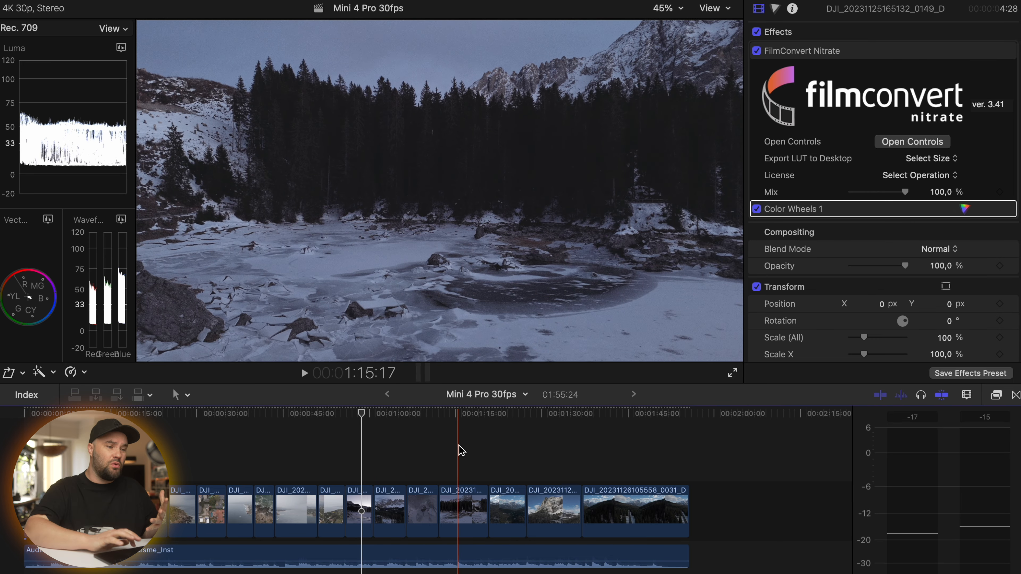
Try several film stocks on the frozen lake clip and settle on FJ 8543 VD.
{"action": "left_click", "coordinate": [912, 141]}
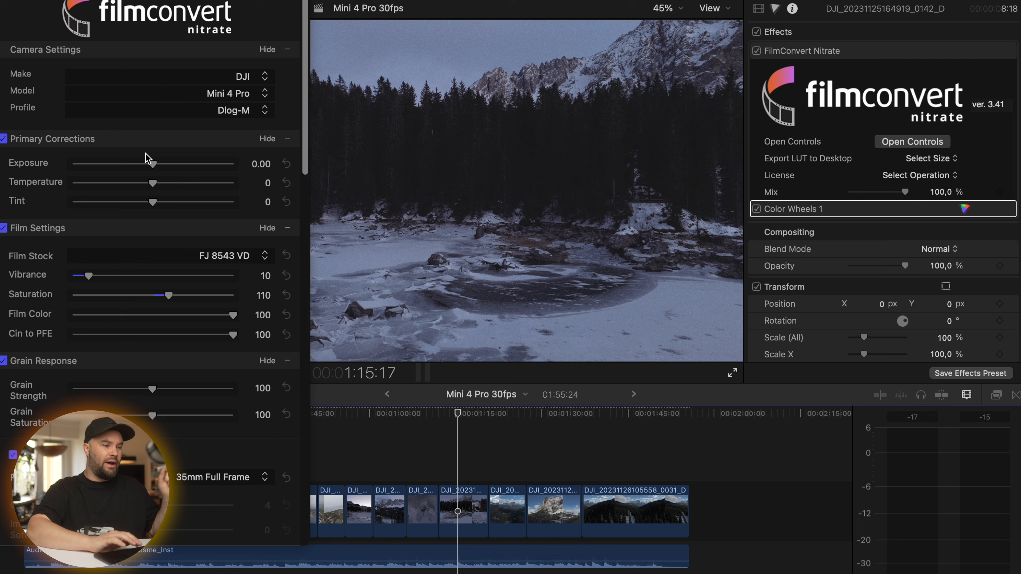
{"action": "mouse_move", "coordinate": [133, 261]}
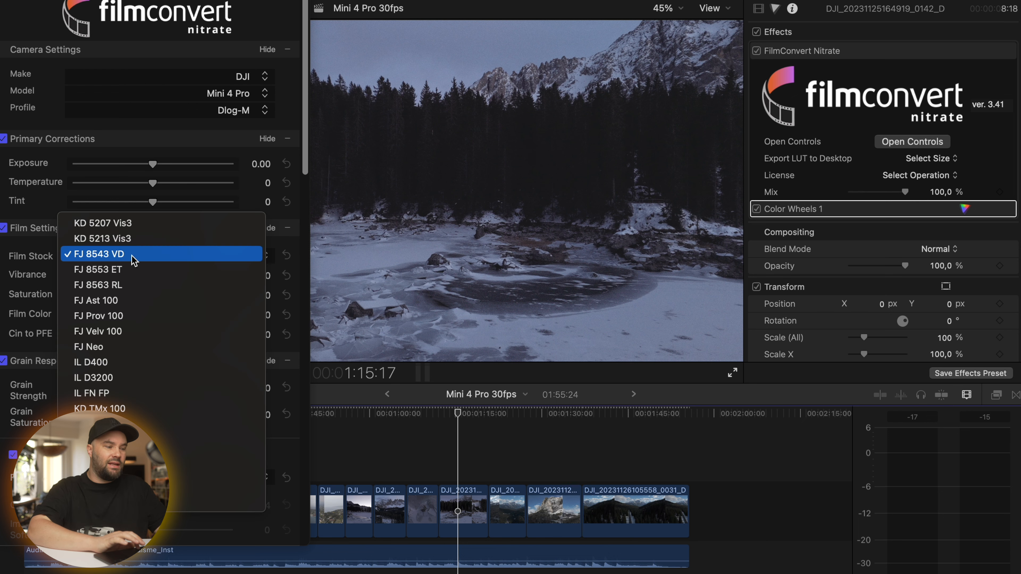
{"action": "left_click", "coordinate": [102, 238]}
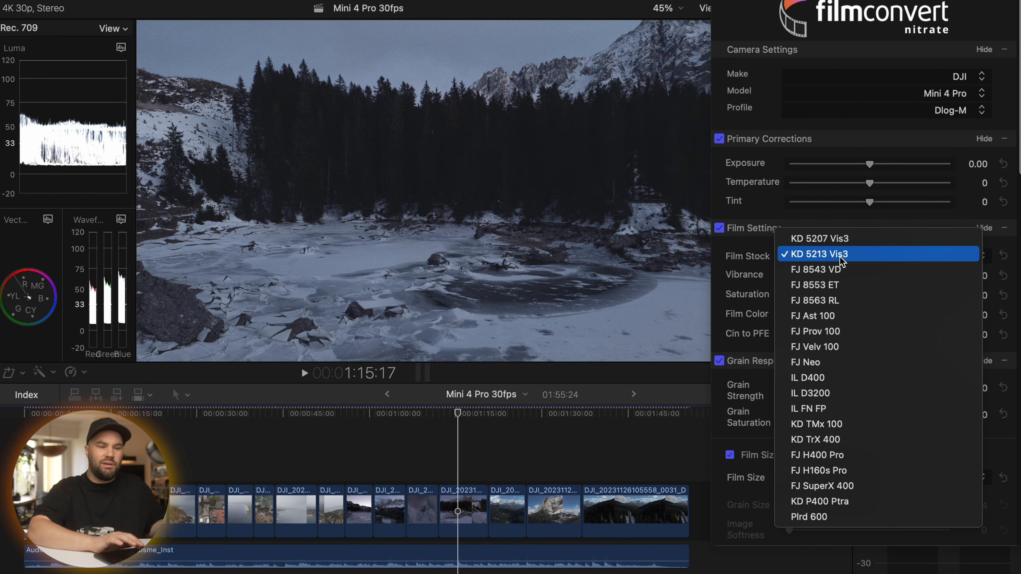
{"action": "left_click", "coordinate": [814, 255]}
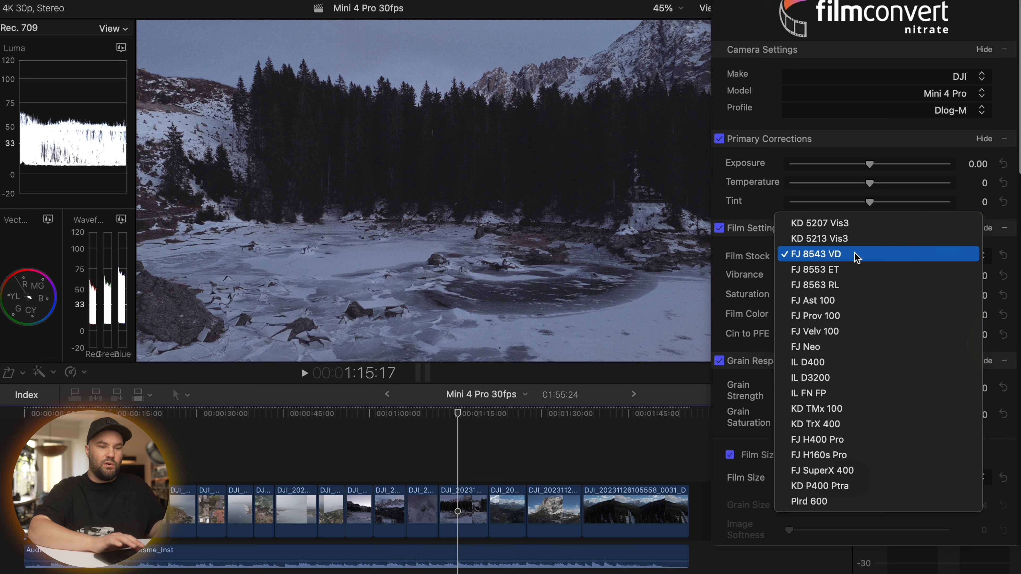
{"action": "left_click", "coordinate": [814, 285]}
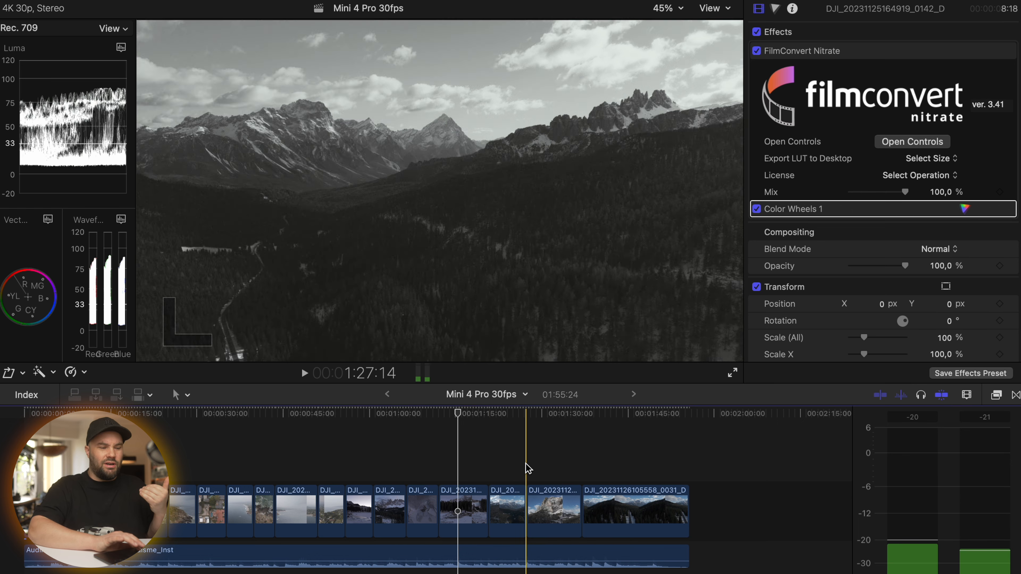
Select the last forest road clip and park the playhead inside it.
{"action": "left_click", "coordinate": [635, 511]}
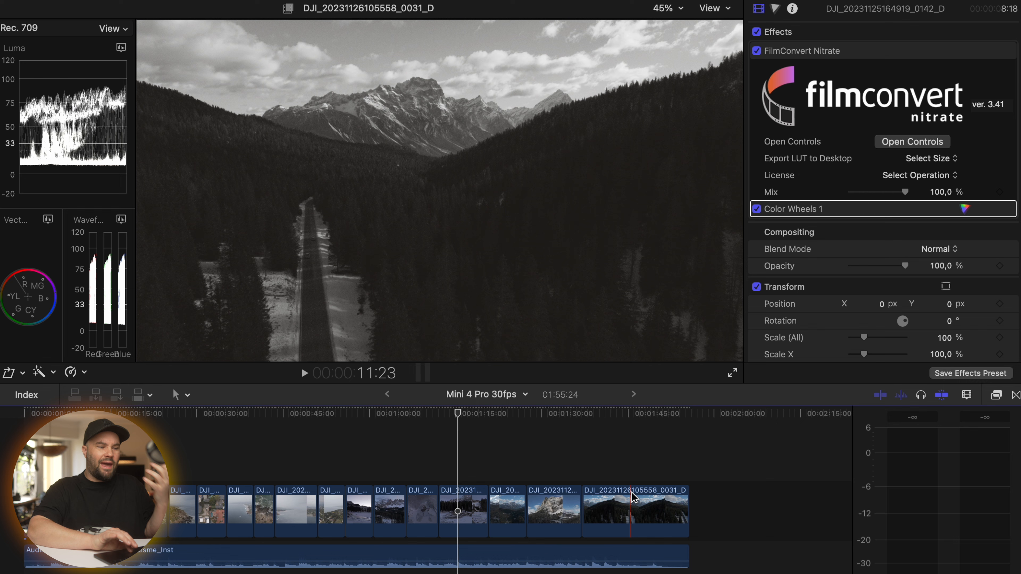
{"action": "left_click", "coordinate": [635, 511]}
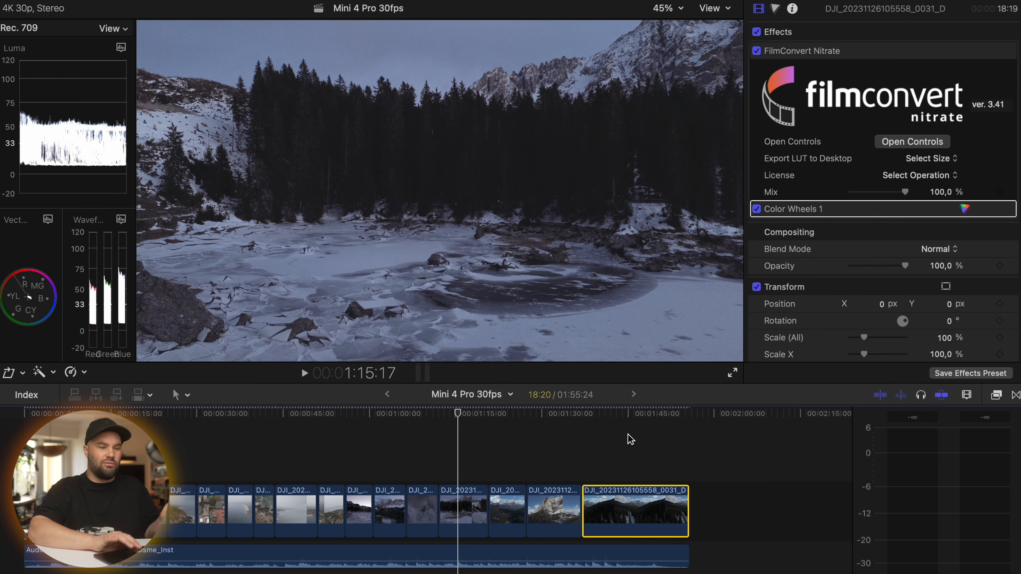
{"action": "left_click", "coordinate": [635, 414]}
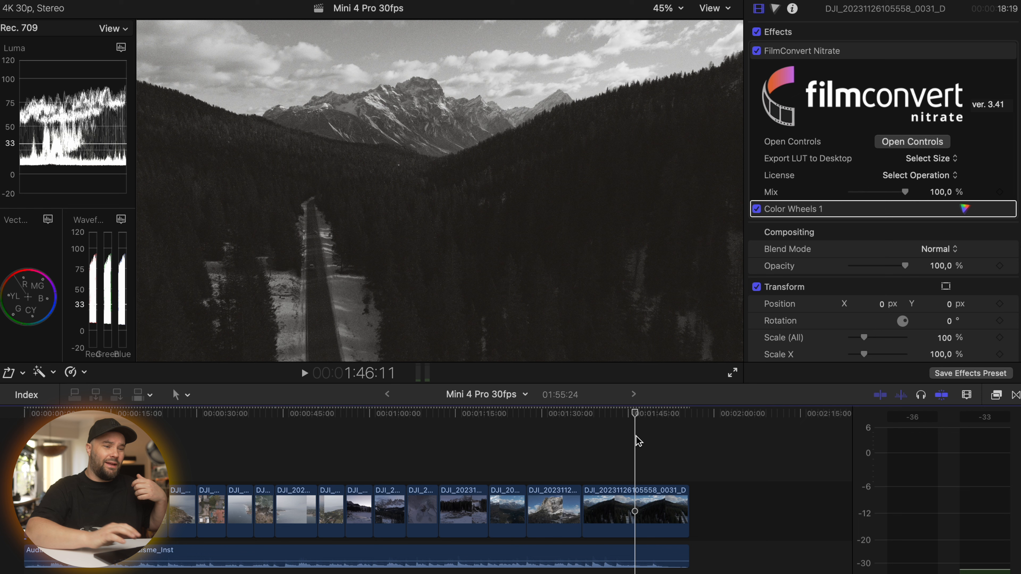
Toggle FilmConvert Nitrate to compare, leaving it off so the clip shows original colour.
{"action": "left_click", "coordinate": [757, 52]}
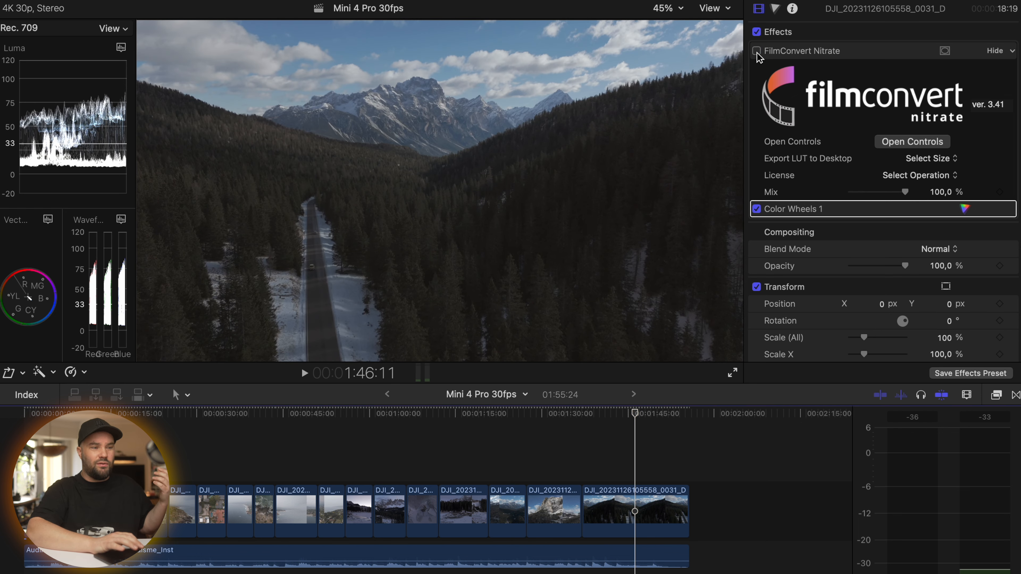
{"action": "left_click", "coordinate": [757, 51]}
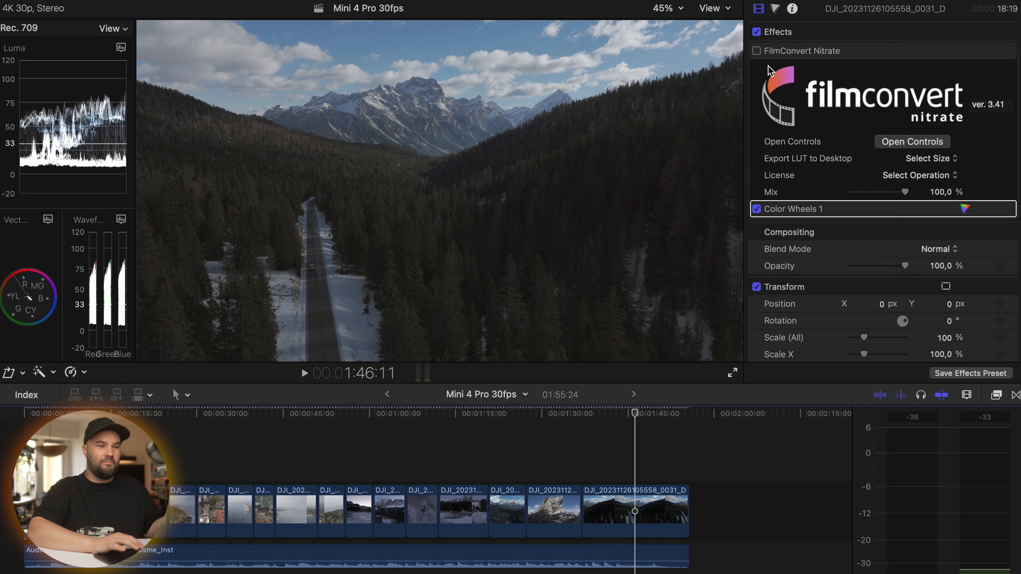
{"action": "left_click", "coordinate": [757, 51]}
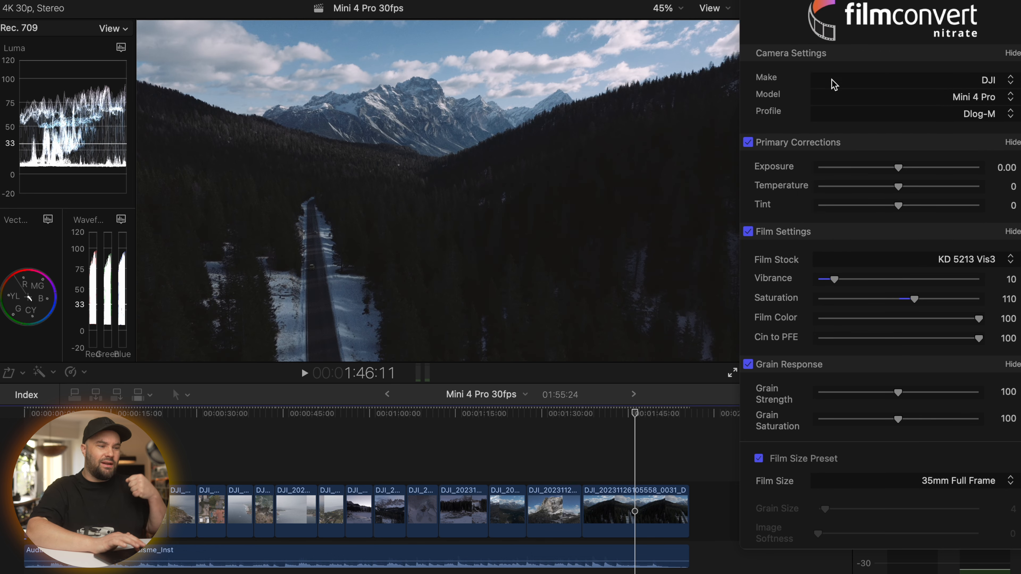
Scroll through the Grain, Halation, Color Wheels and Curves sections, all at defaults.
{"action": "scroll", "scroll_direction": "down", "scroll_amount": 3}
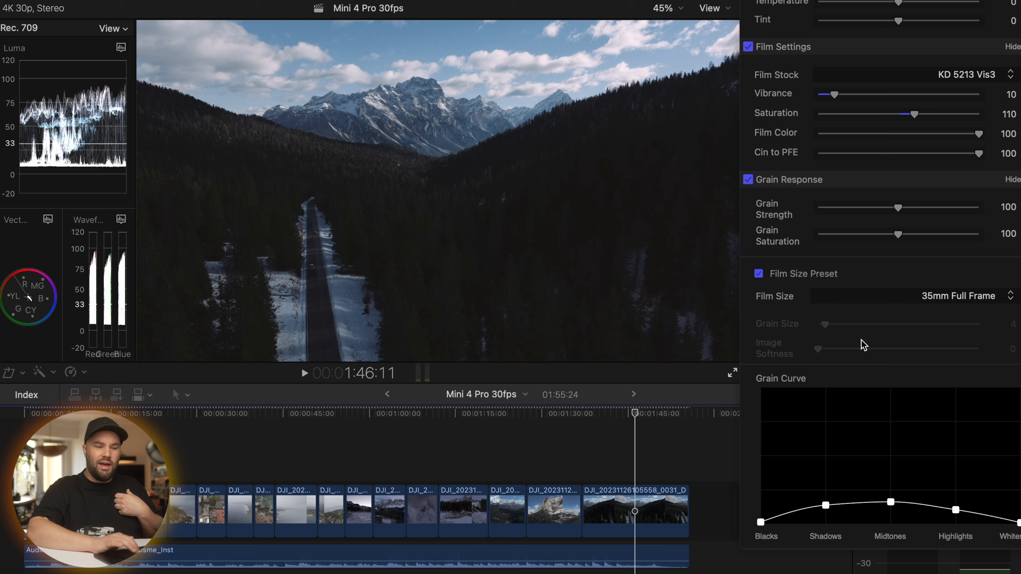
{"action": "scroll", "scroll_direction": "down", "scroll_amount": 3}
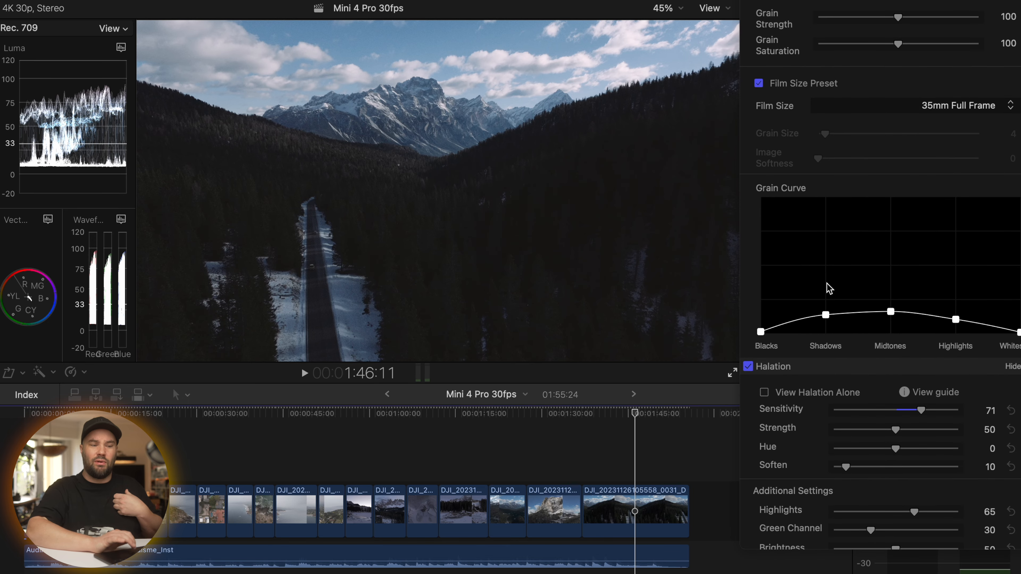
{"action": "scroll", "scroll_direction": "down", "scroll_amount": 3}
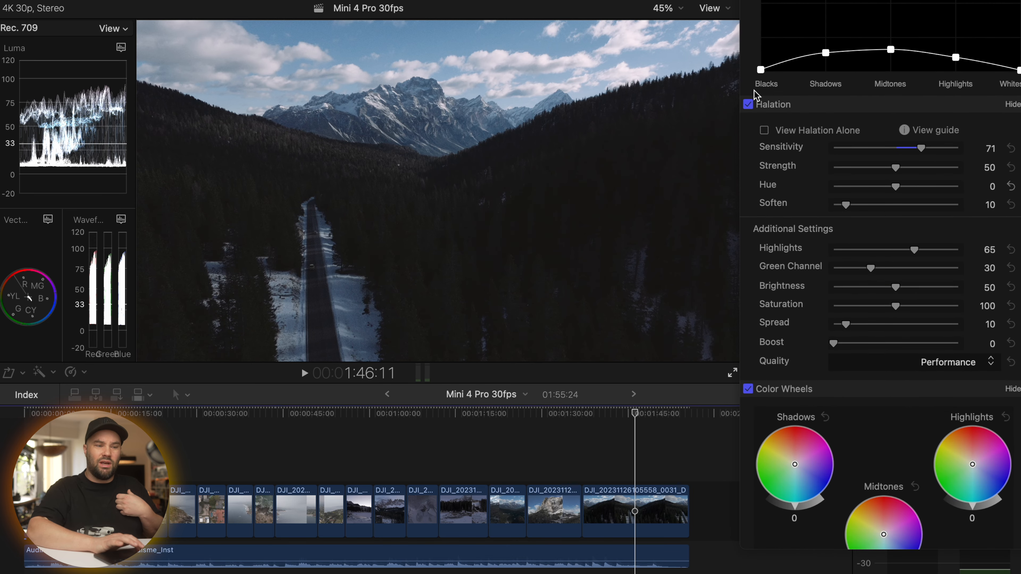
{"action": "scroll", "scroll_direction": "down", "scroll_amount": 3}
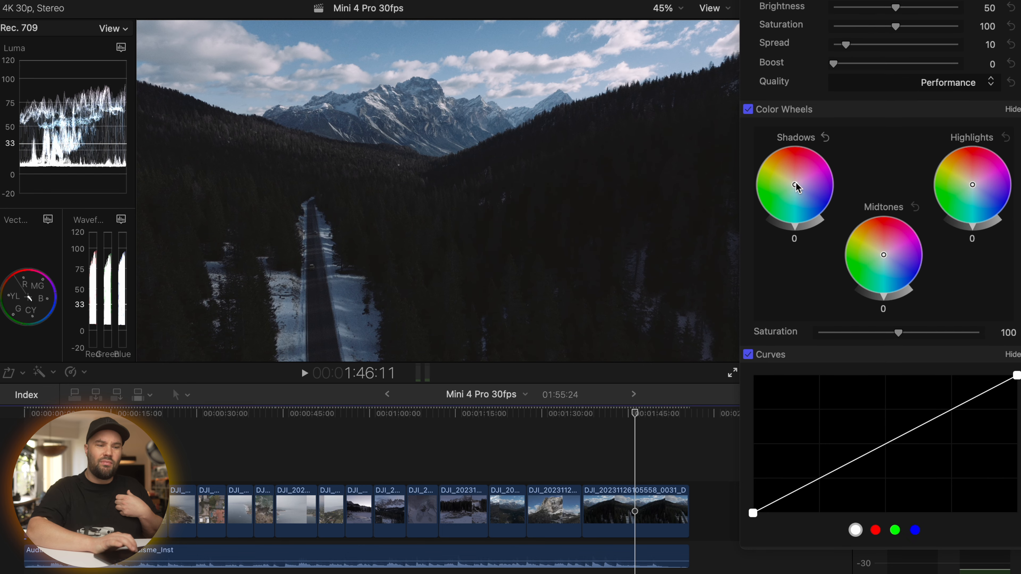